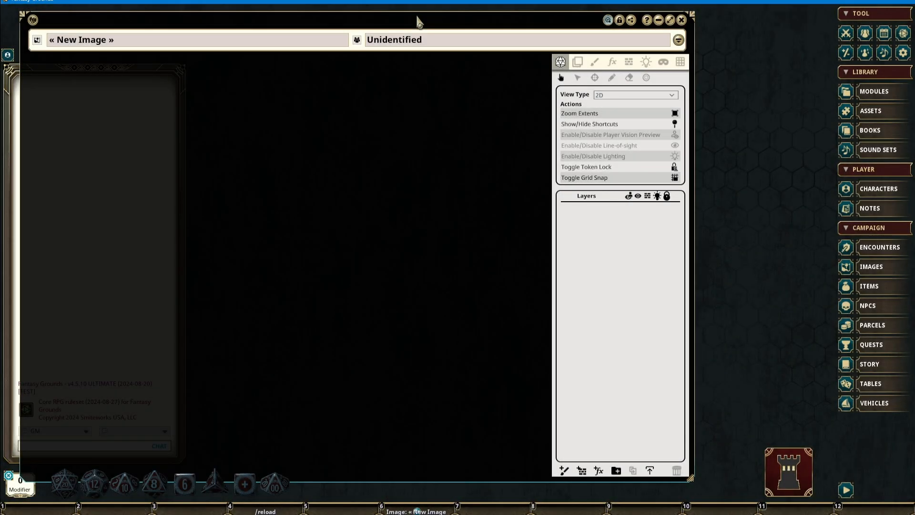
- Show the Tile properties and the Assets library, and open the white tint colour picker
left_click(576, 61)
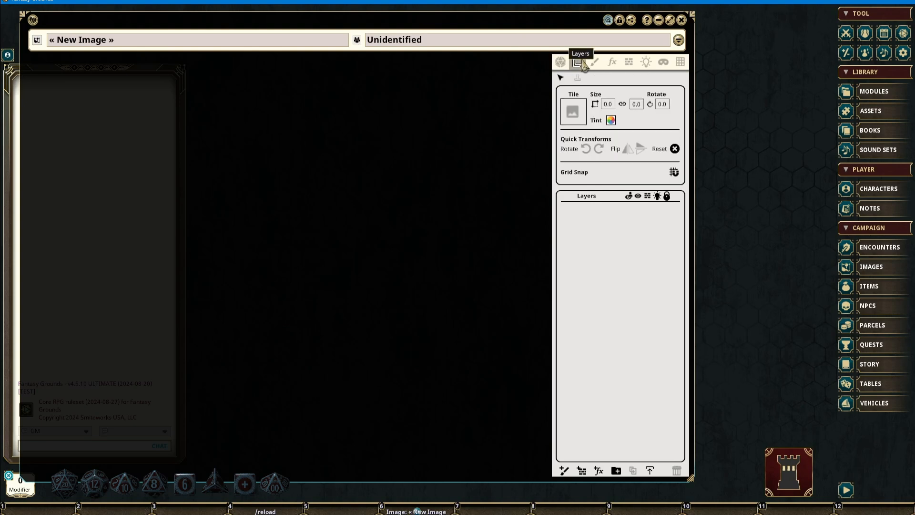
mouse_move(577, 62)
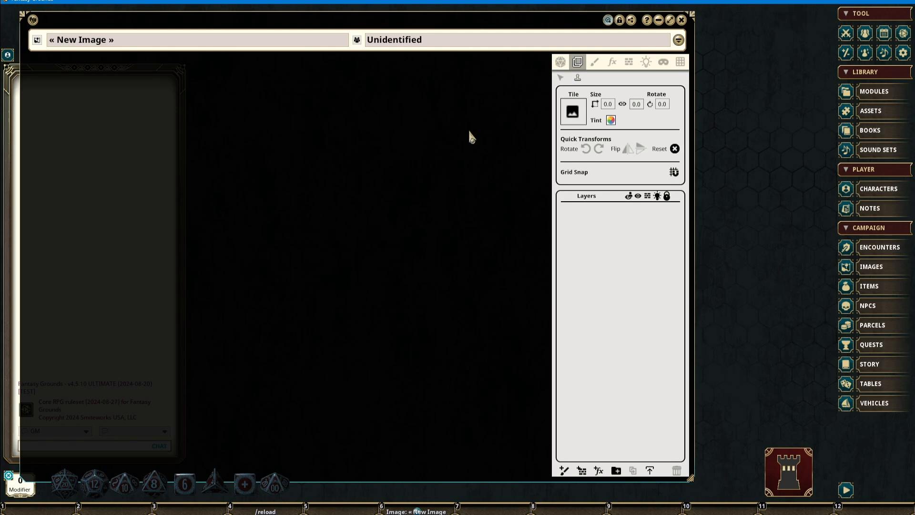
mouse_move(451, 140)
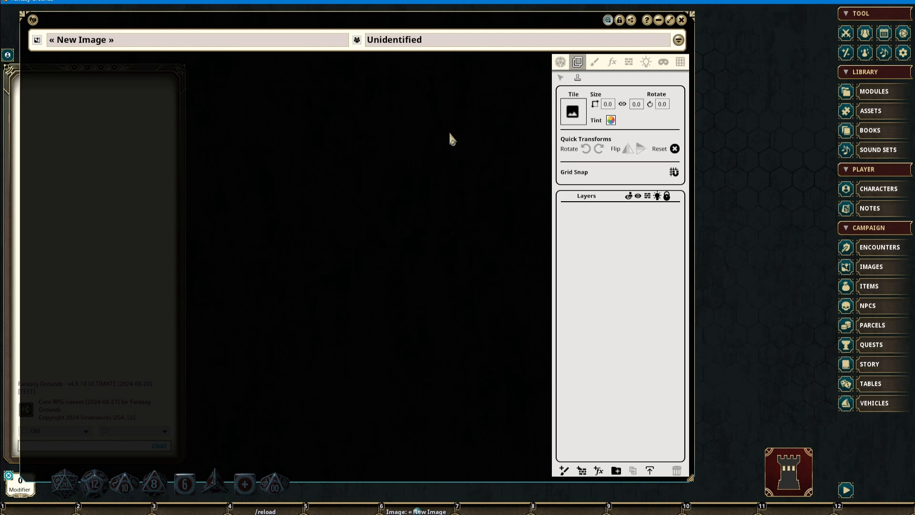
mouse_move(572, 112)
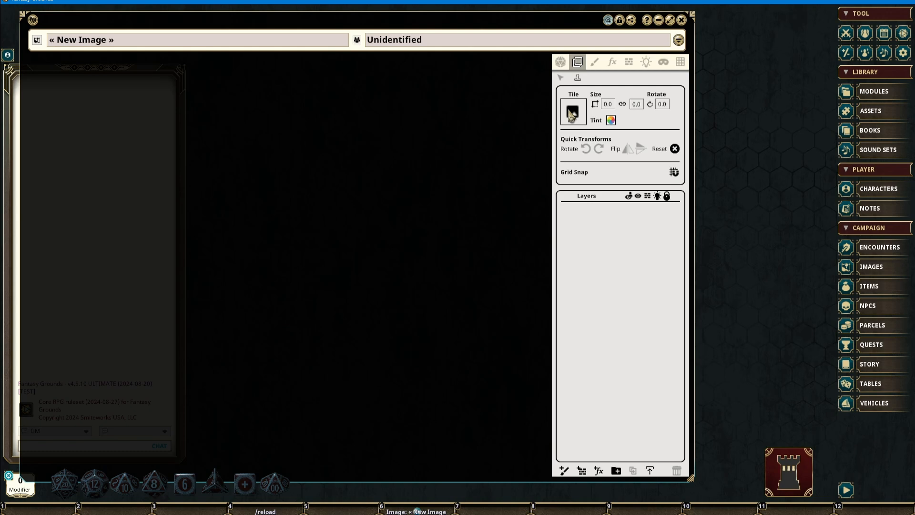
left_click(869, 110)
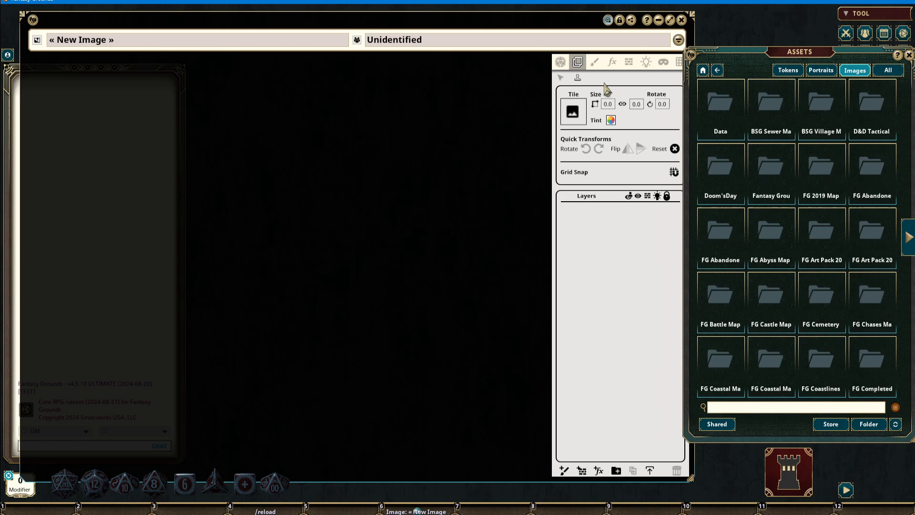
mouse_move(608, 107)
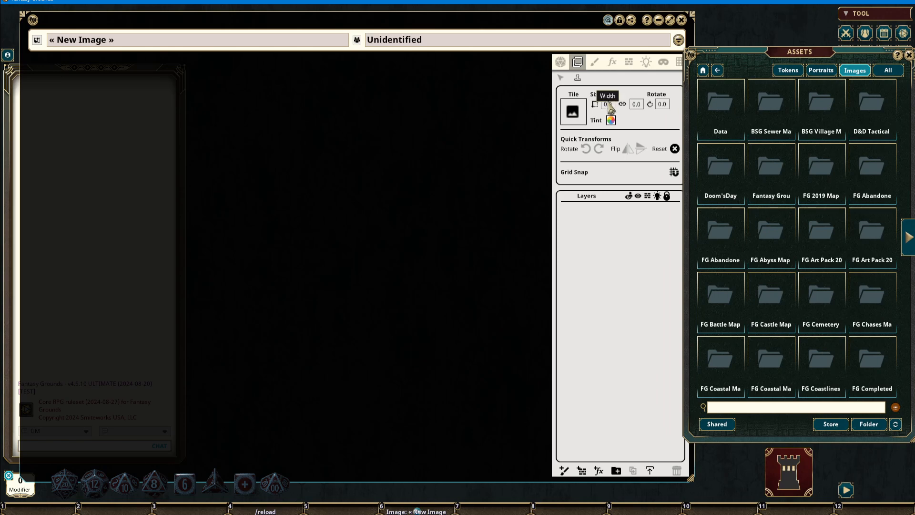
mouse_move(639, 113)
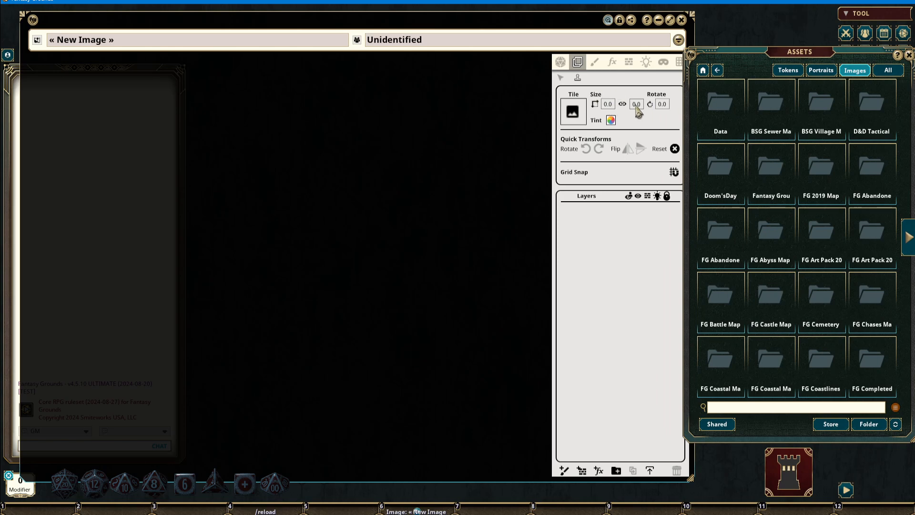
mouse_move(658, 112)
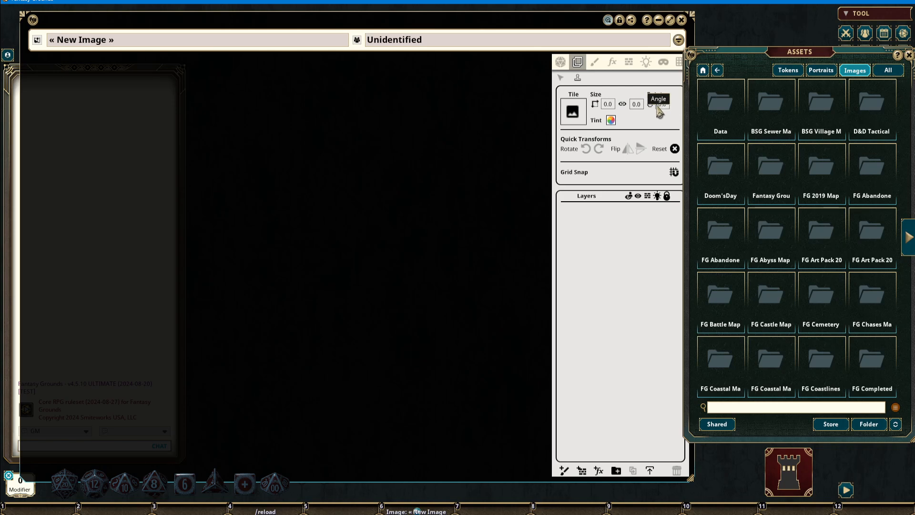
left_click(611, 120)
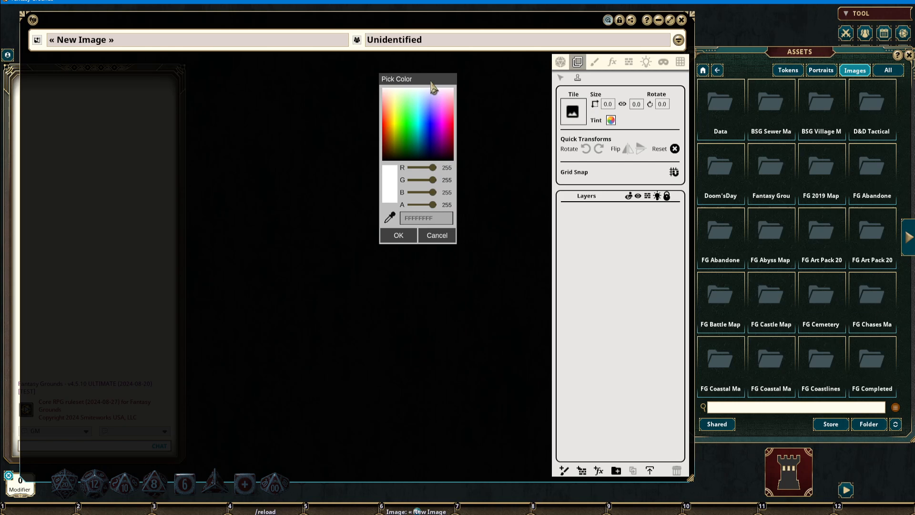
mouse_move(411, 236)
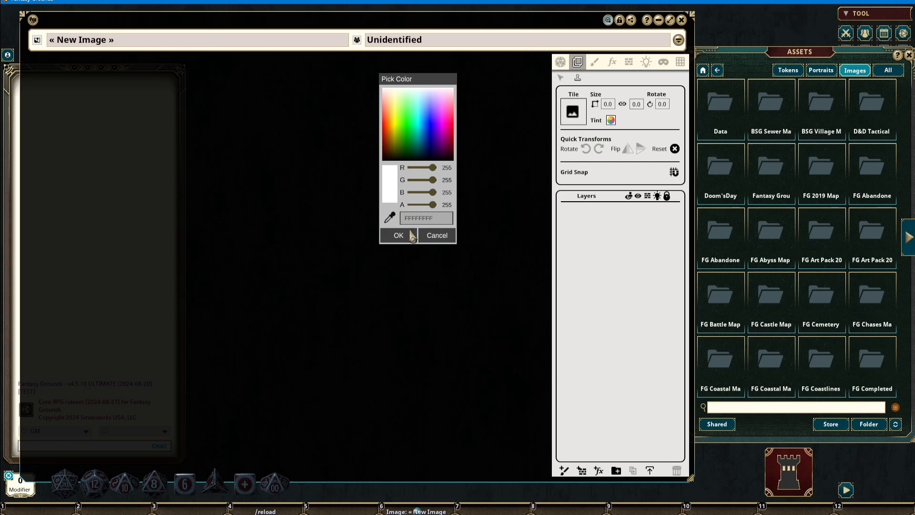
- Accept white tint, search assets for 'stone tile', and preview Stone_tile_2.png
left_click(397, 234)
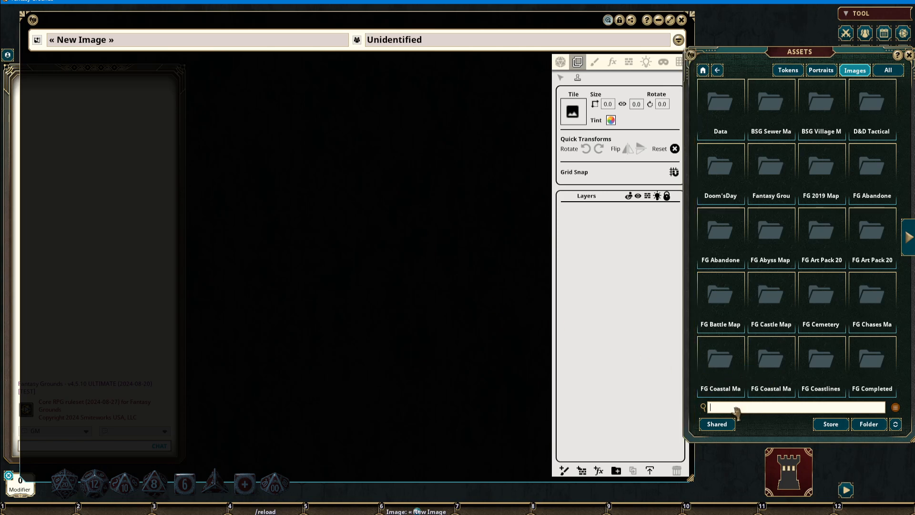
mouse_move(557, 148)
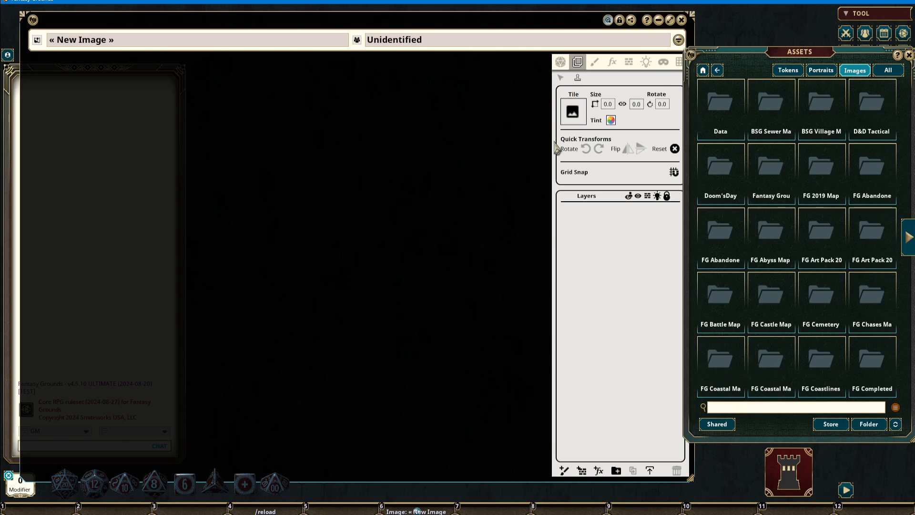
type("stone tile")
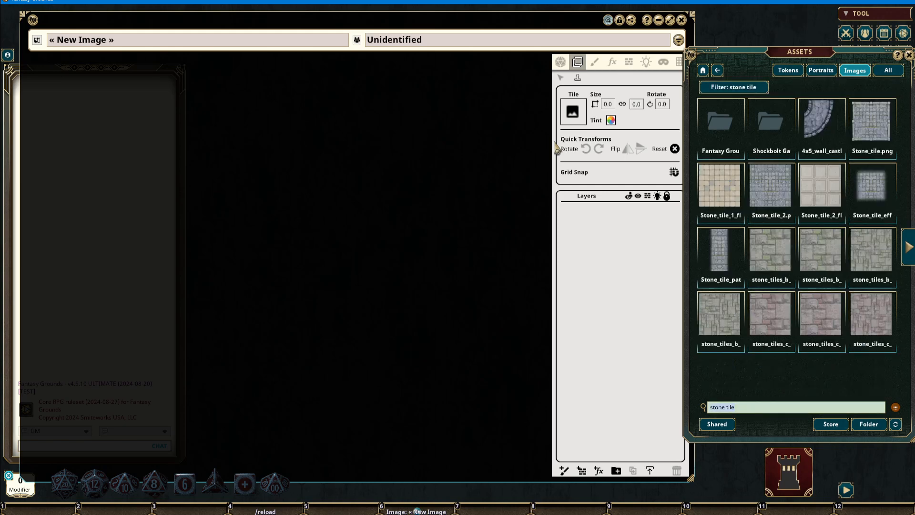
double_click(720, 250)
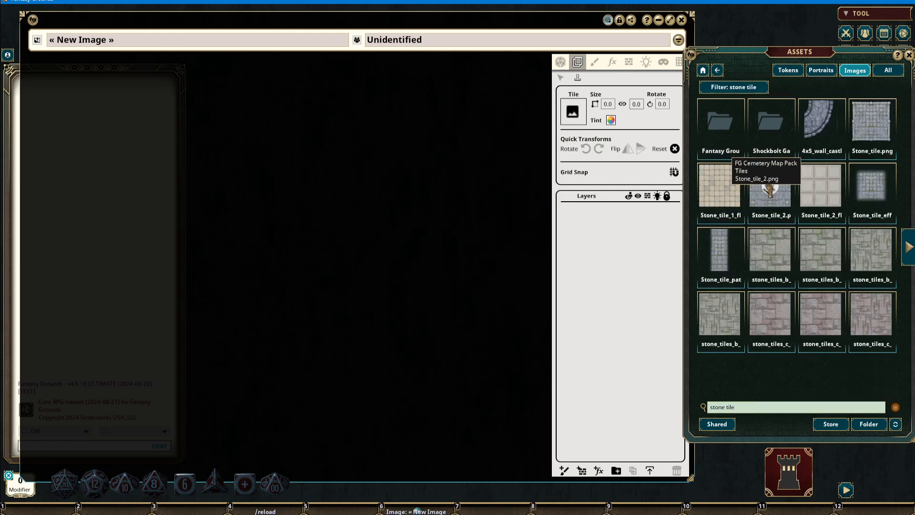
double_click(770, 185)
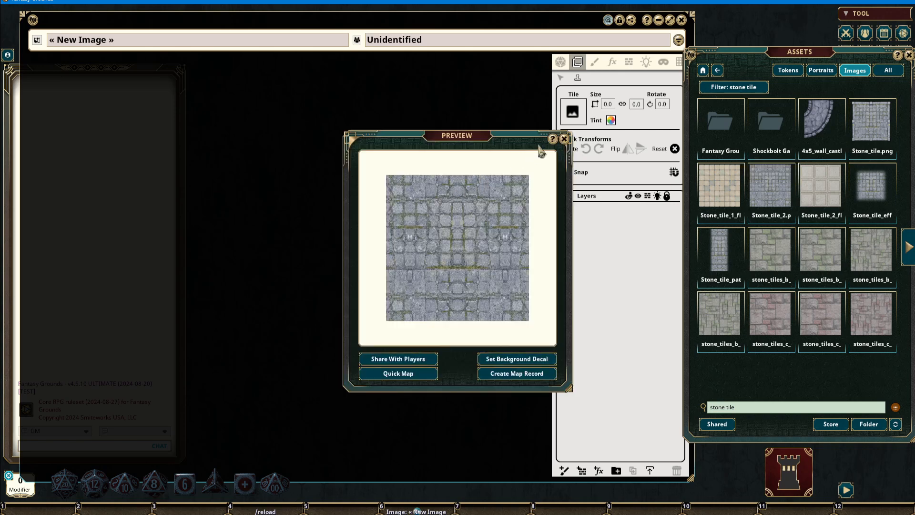
- Close the Stone_tile_2.png image preview
left_click(562, 139)
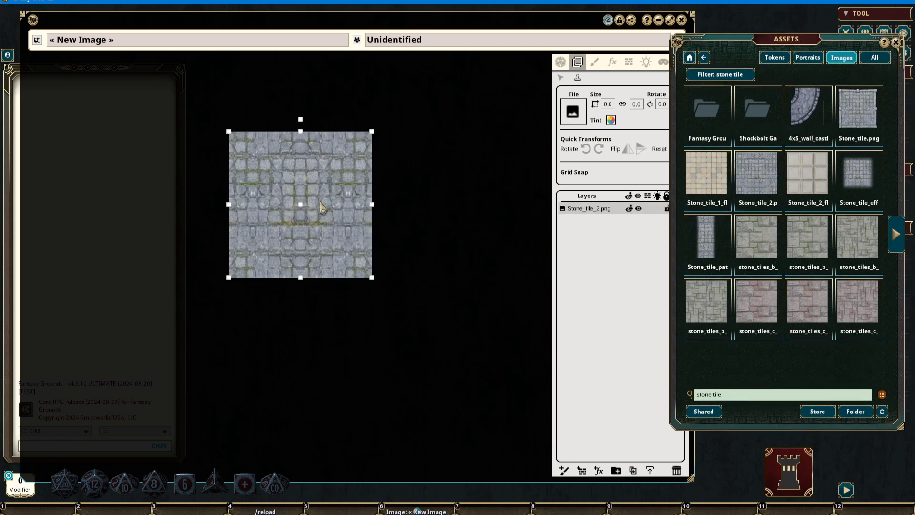
mouse_move(757, 174)
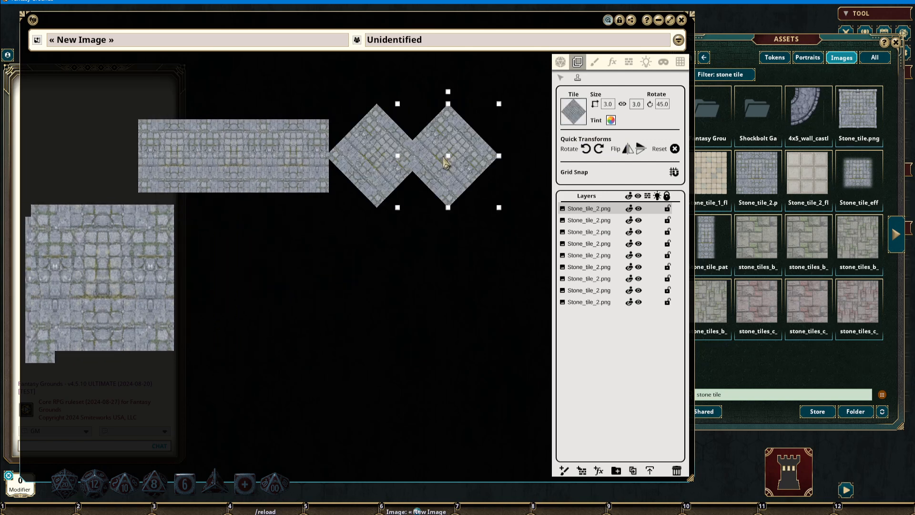
mouse_move(636, 149)
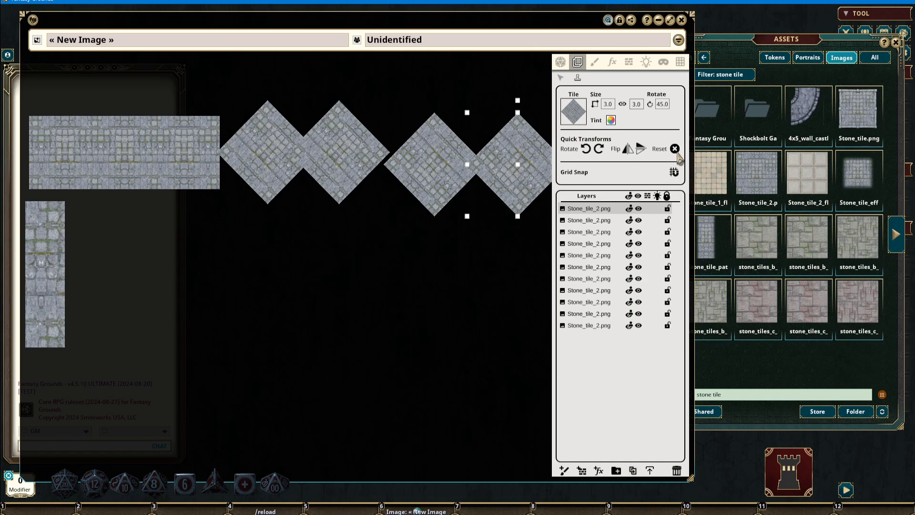
- Reset the tile's rotation and scaling, then finish the tilted large stone tile
left_click(674, 149)
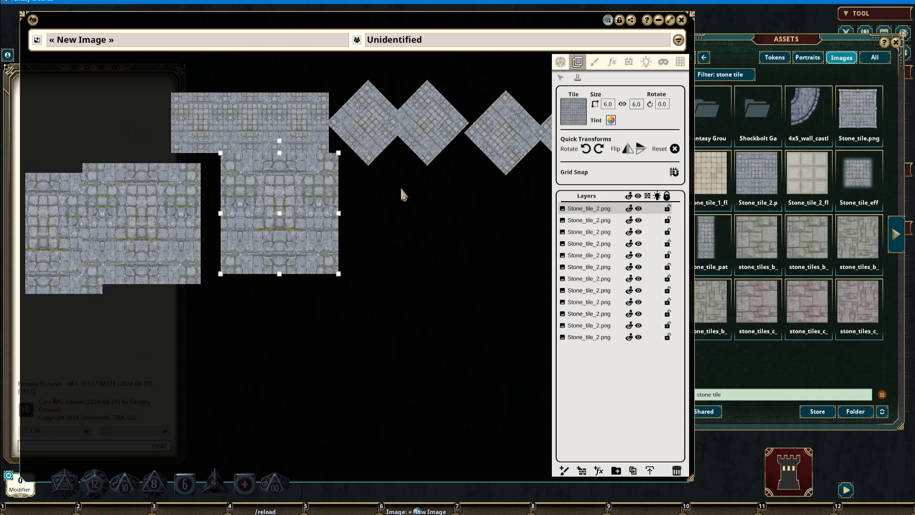
mouse_move(677, 175)
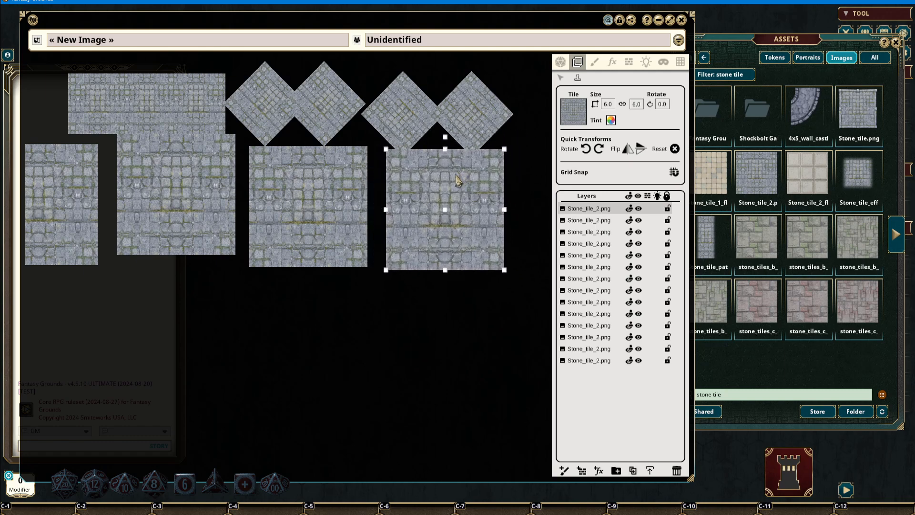
mouse_move(445, 139)
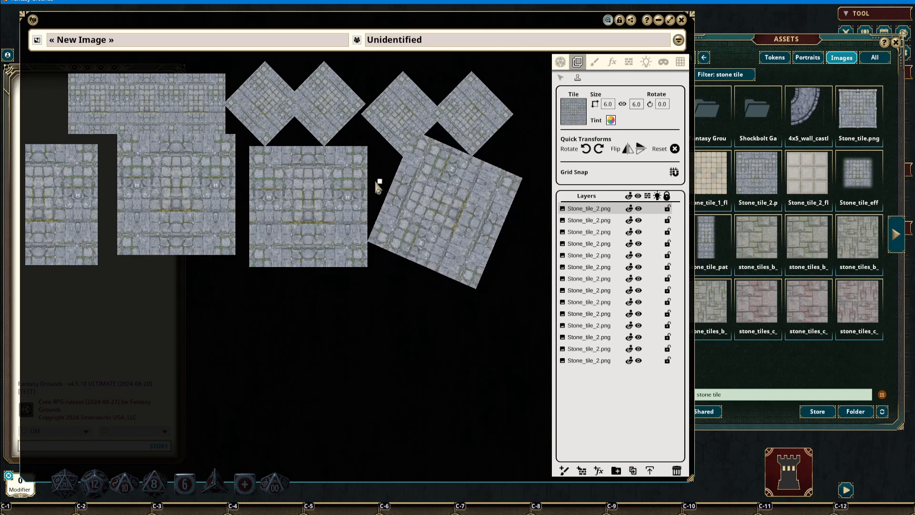
left_click(445, 204)
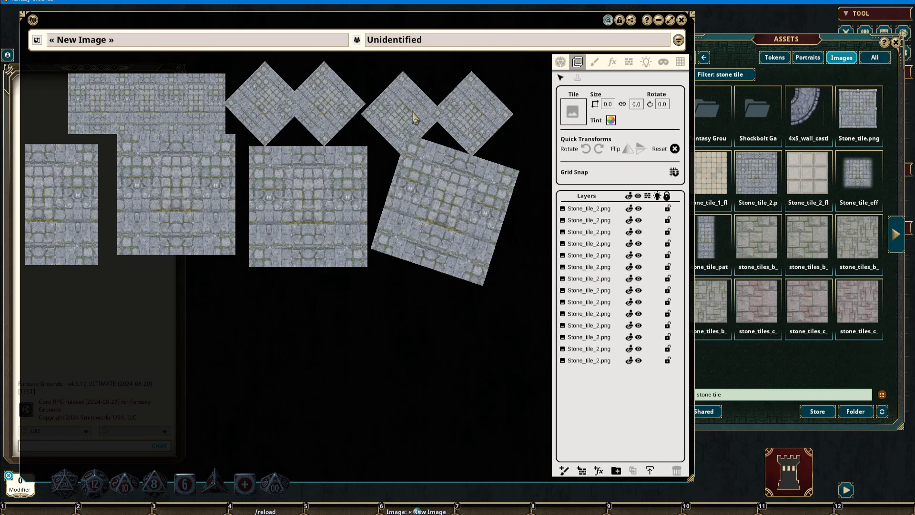
mouse_move(481, 116)
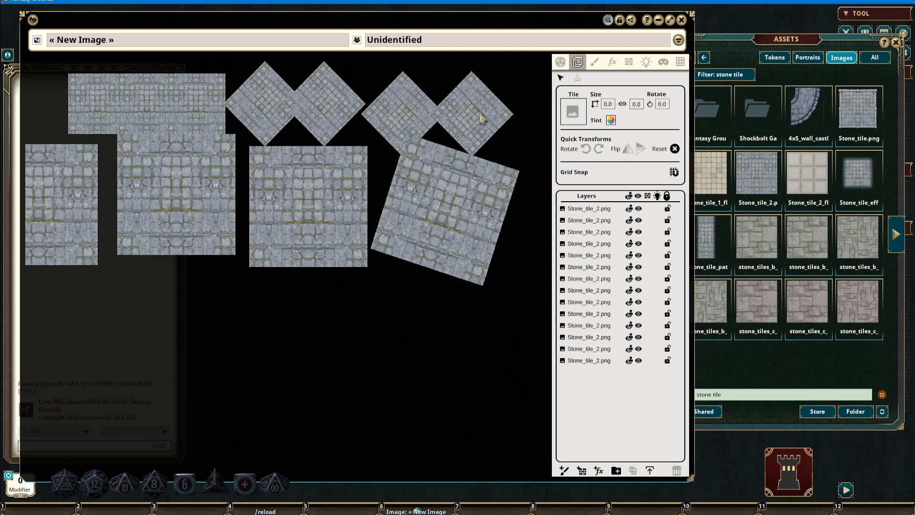
- Select the stone tiles and mirror the selected large stone tile
left_click(275, 116)
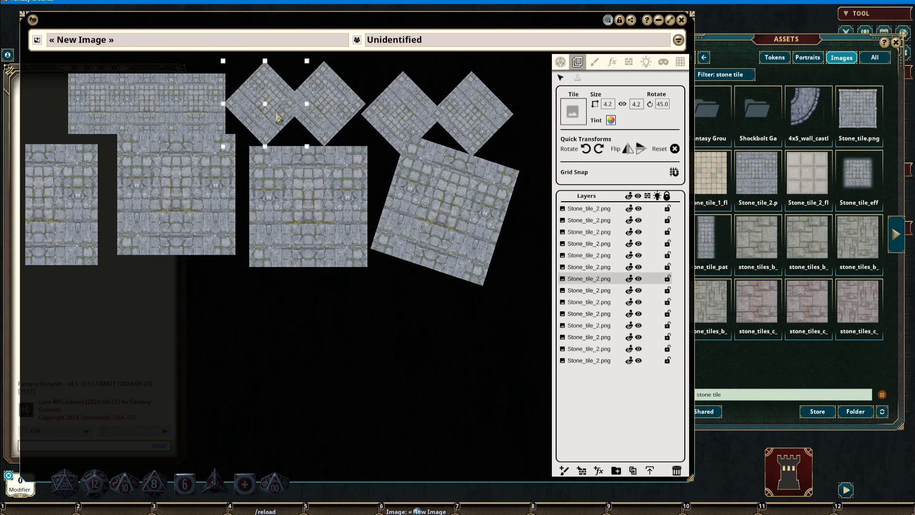
left_click(461, 193)
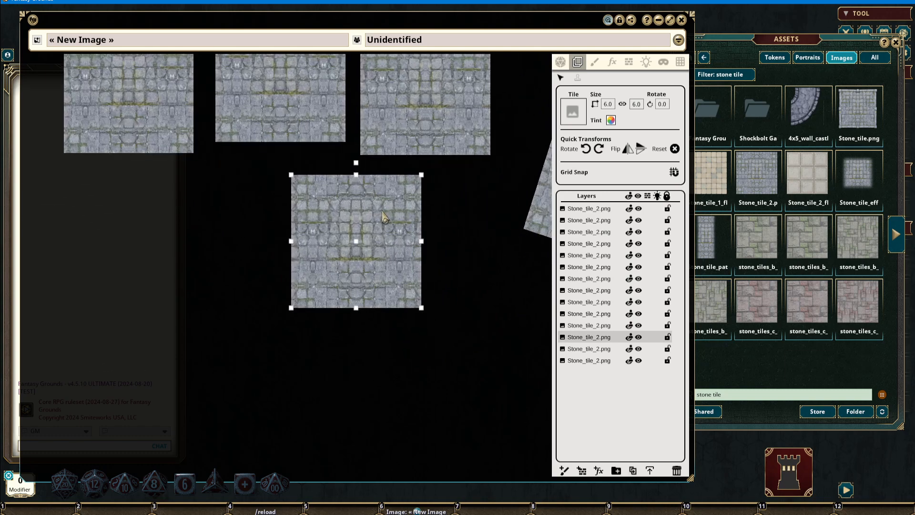
left_click(611, 120)
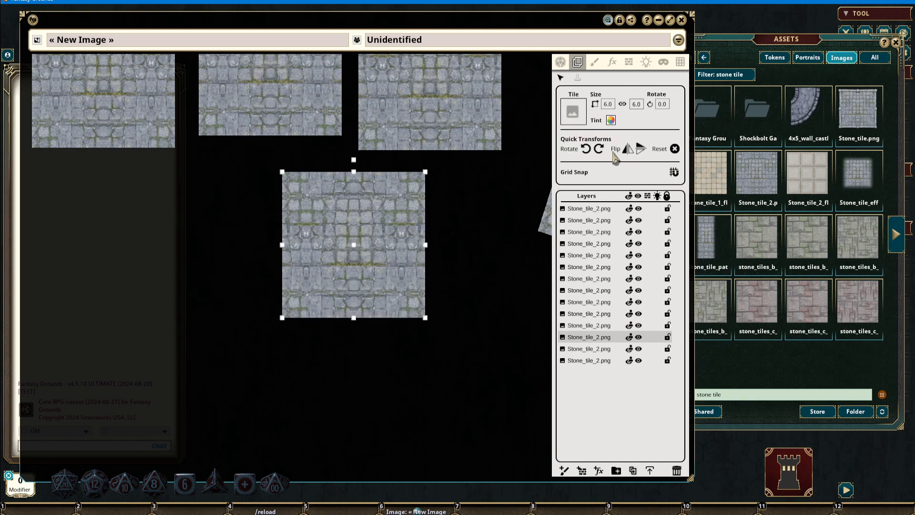
left_click(640, 148)
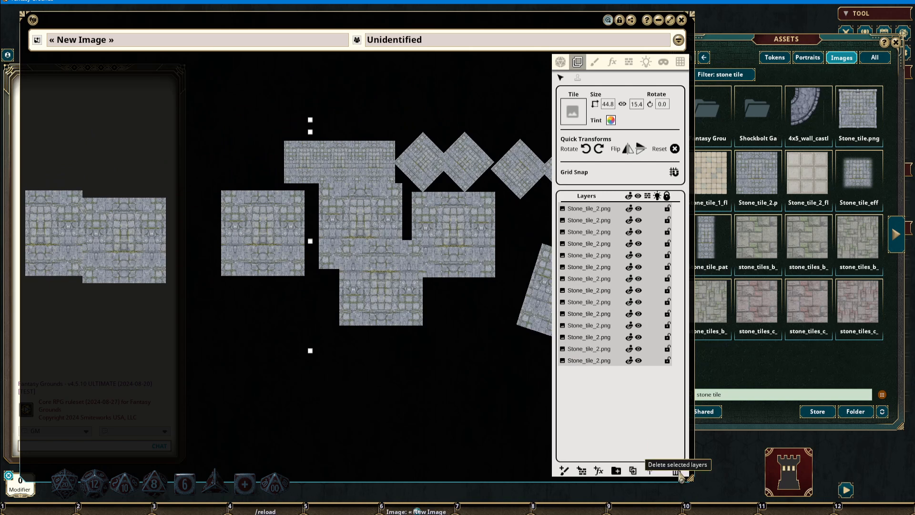
- Delete all selected stone tile layers, leaving the image empty
left_click(677, 470)
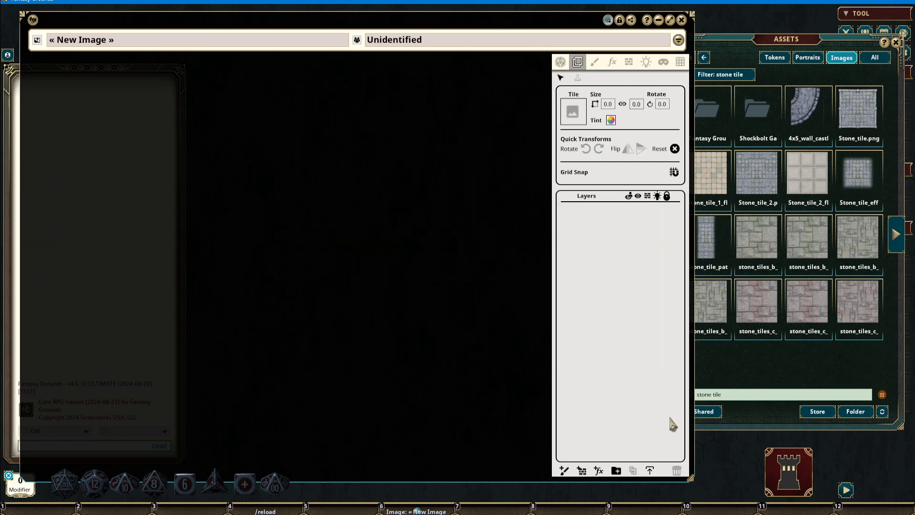
mouse_move(510, 250)
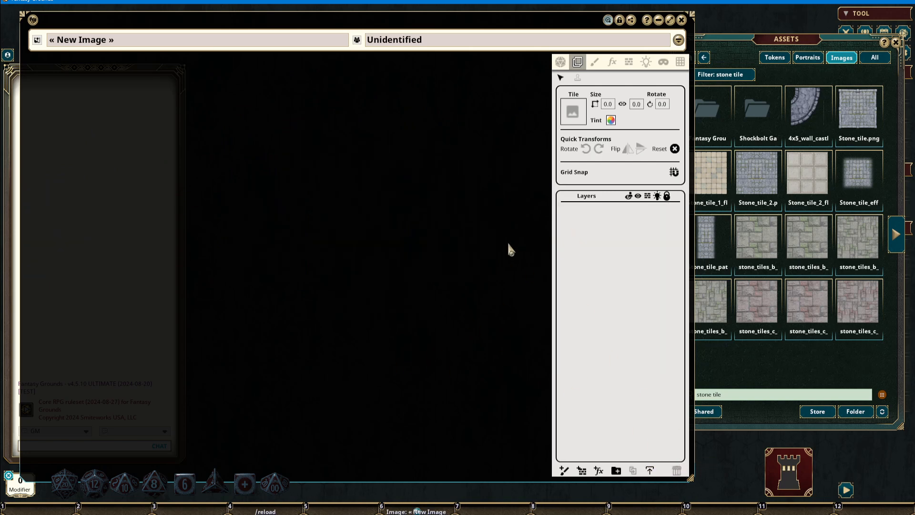
mouse_move(392, 273)
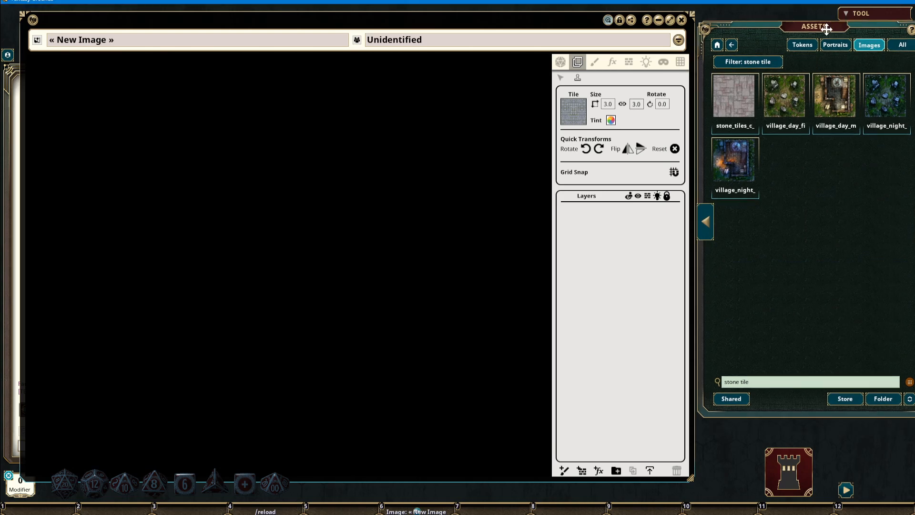
mouse_move(795, 172)
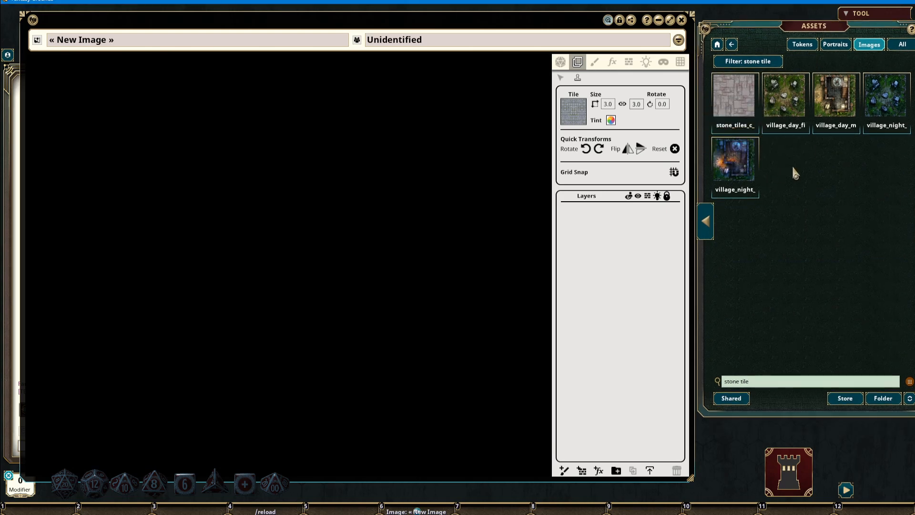
mouse_move(683, 204)
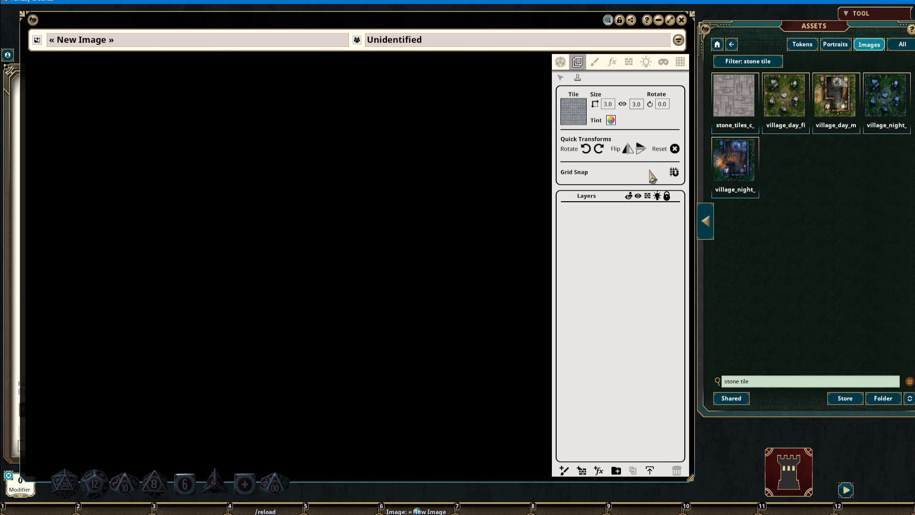
mouse_move(768, 196)
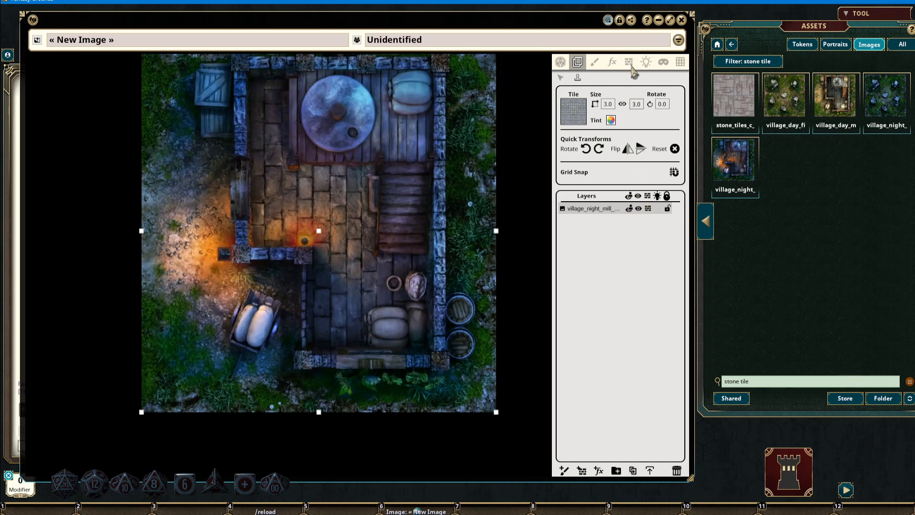
- View the night mill tile's wall occluders, then return to its Tile size settings
left_click(628, 62)
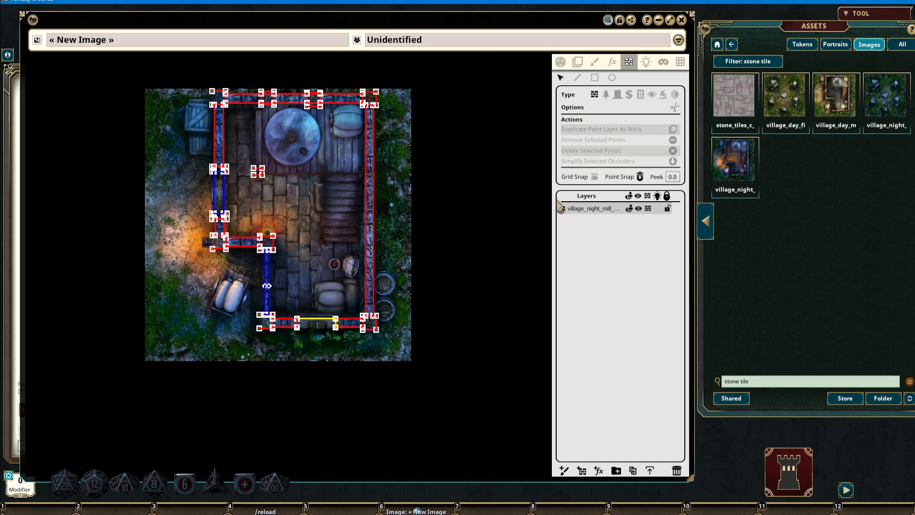
mouse_move(507, 194)
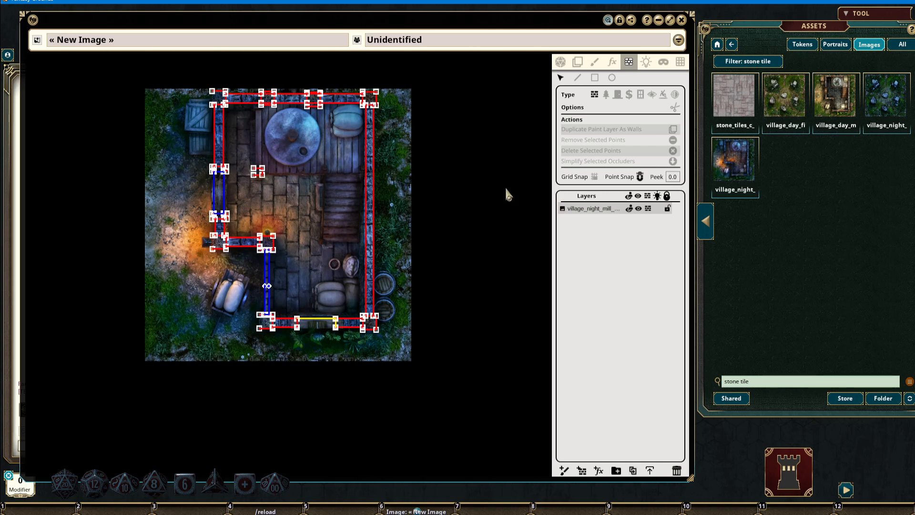
left_click(577, 63)
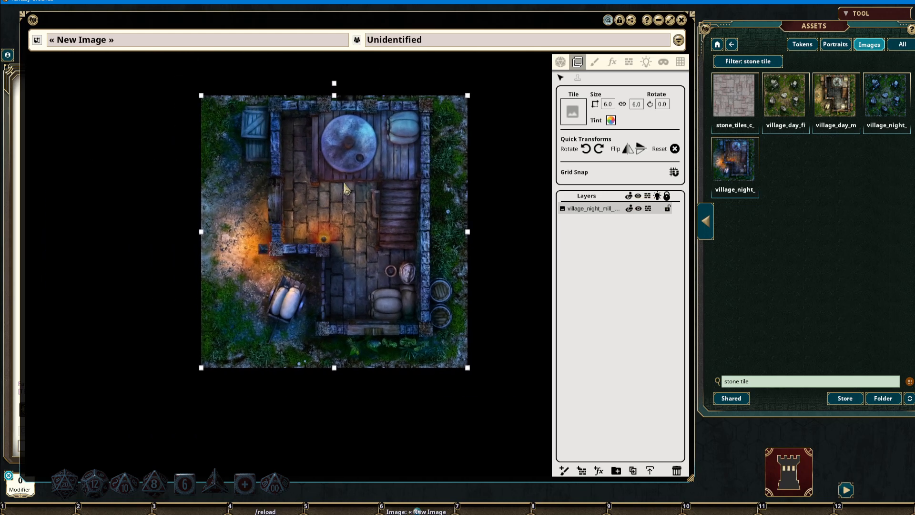
mouse_move(428, 201)
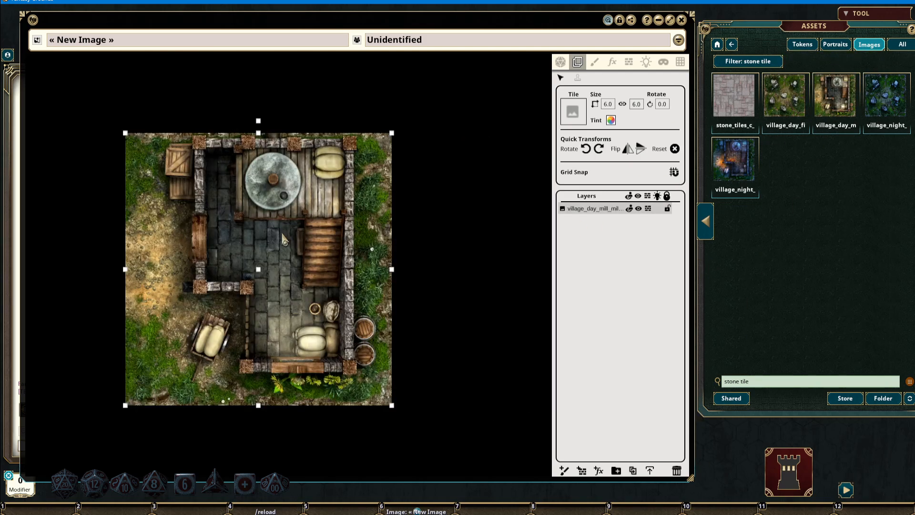
mouse_move(603, 229)
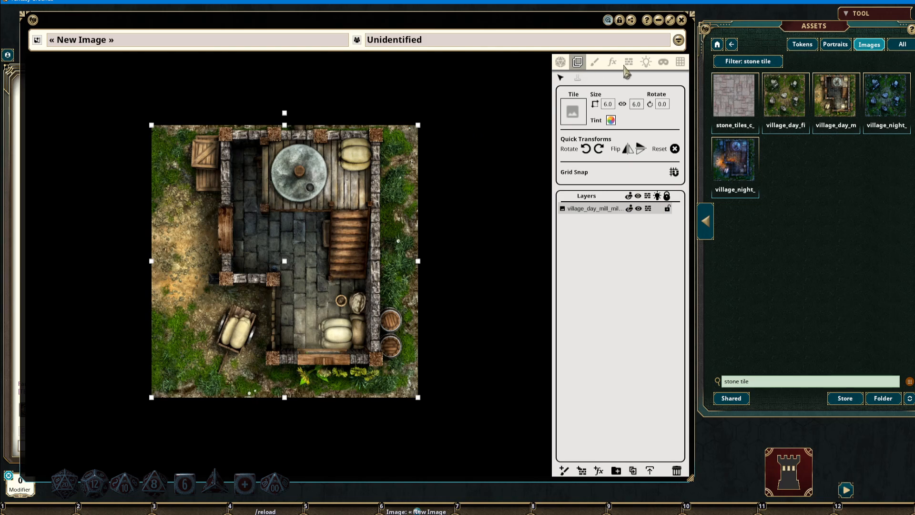
- Show the day mill tile's line-of-sight wall occluders
left_click(629, 62)
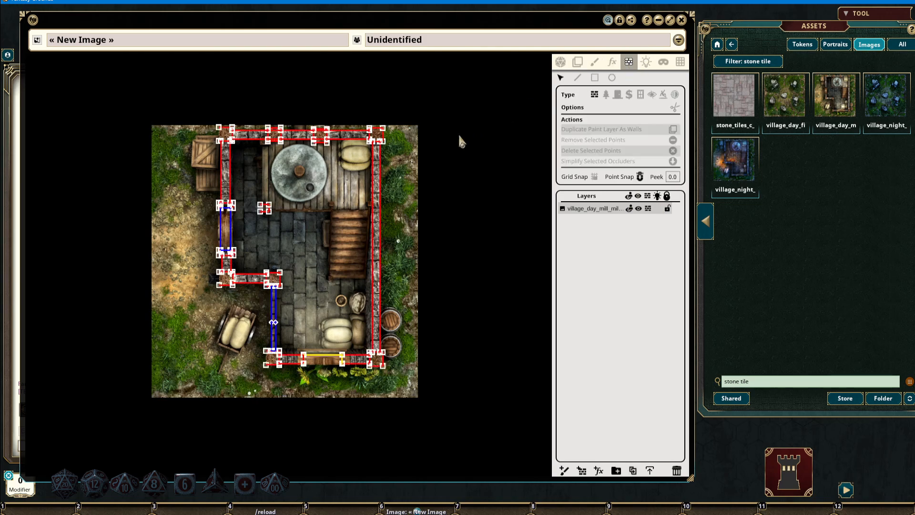
mouse_move(417, 213)
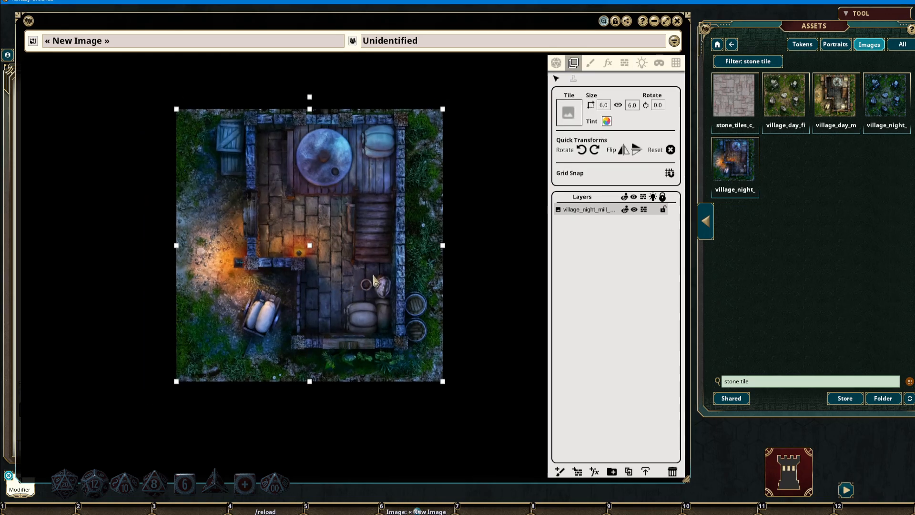
mouse_move(356, 254)
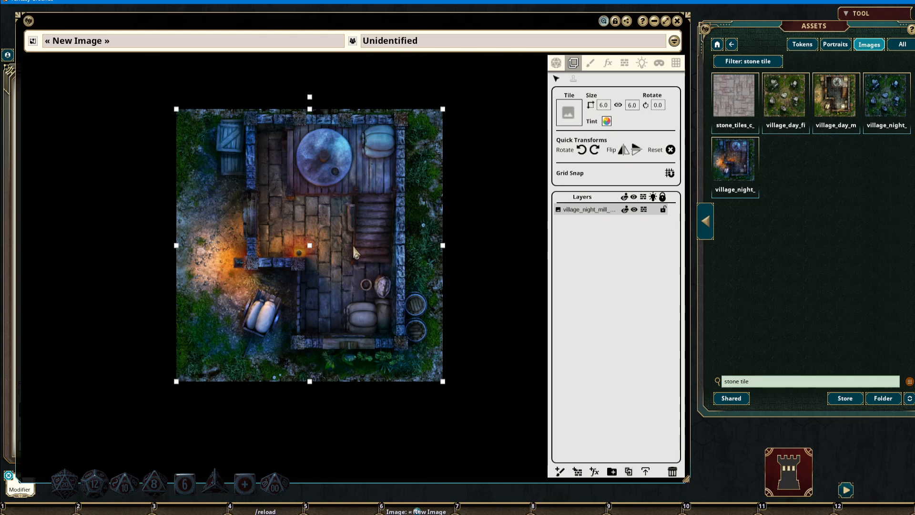
mouse_move(350, 210)
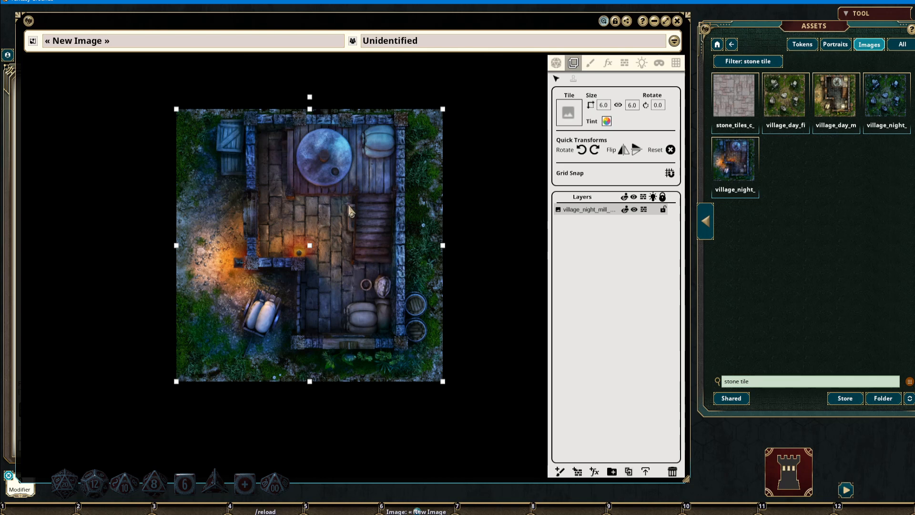
mouse_move(381, 210)
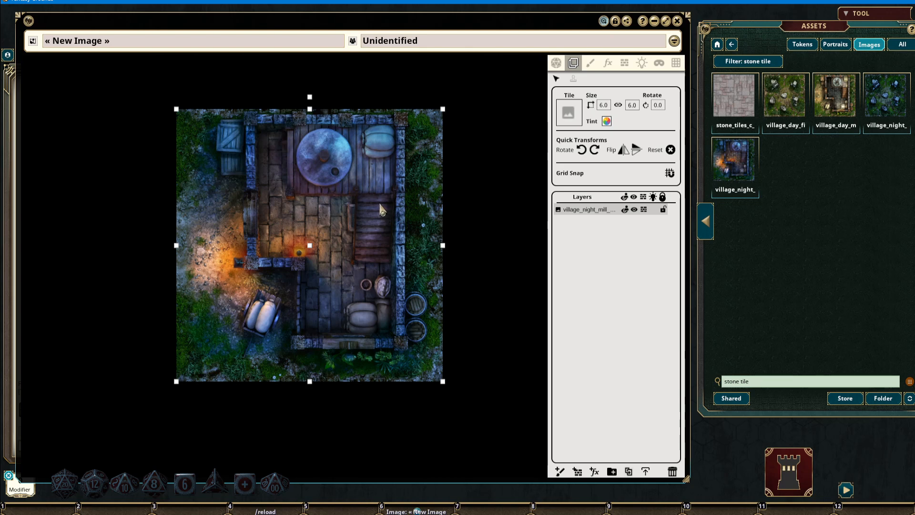
mouse_move(323, 244)
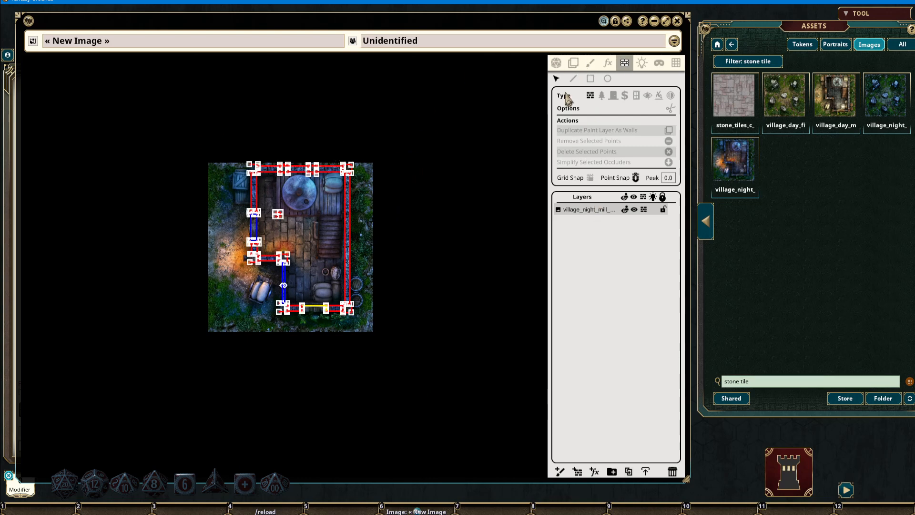
- Flip the night mill tile horizontally and vertically in its transform settings
left_click(573, 63)
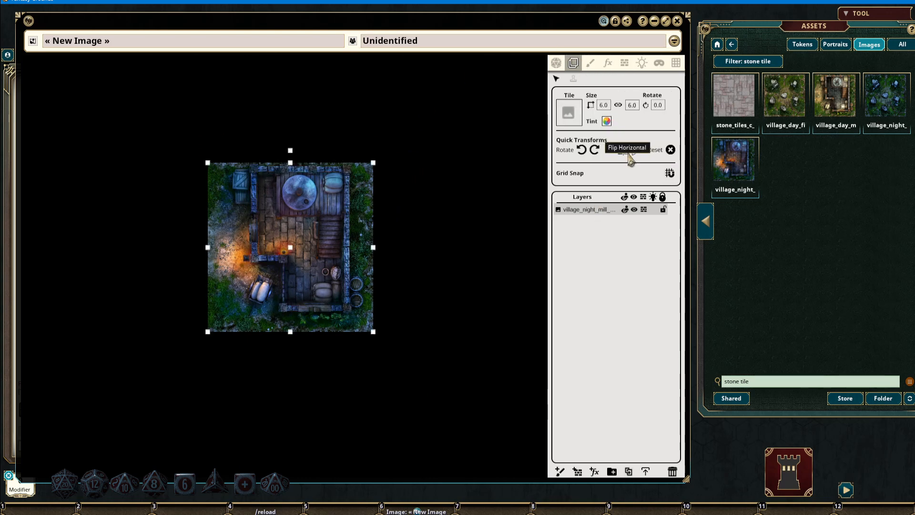
left_click(621, 149)
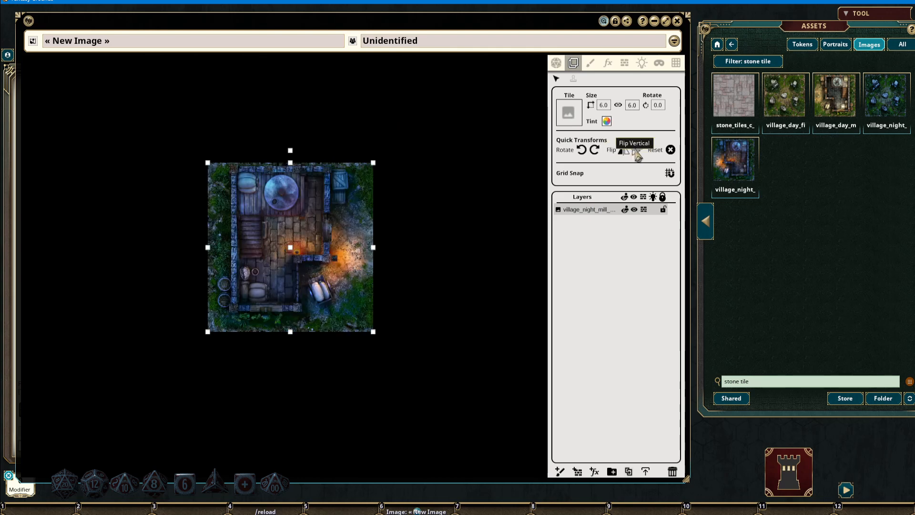
left_click(623, 63)
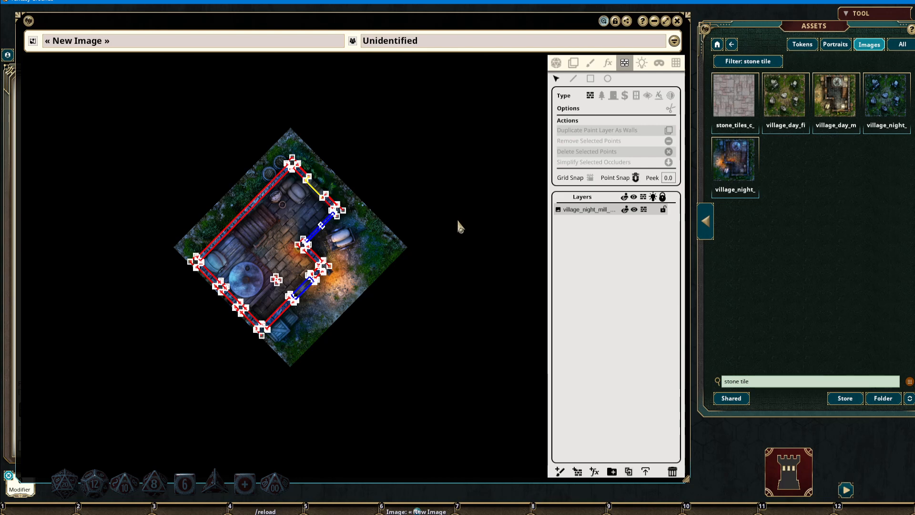
mouse_move(461, 224)
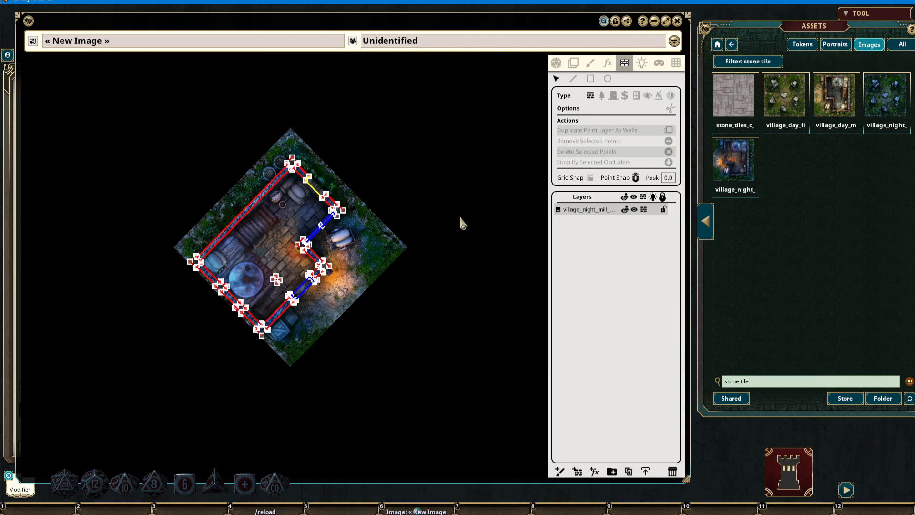
mouse_move(362, 213)
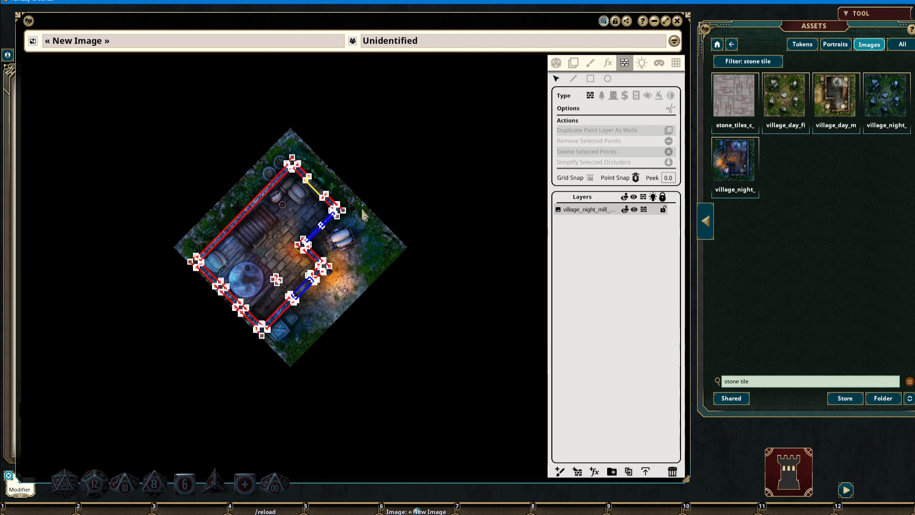
mouse_move(413, 175)
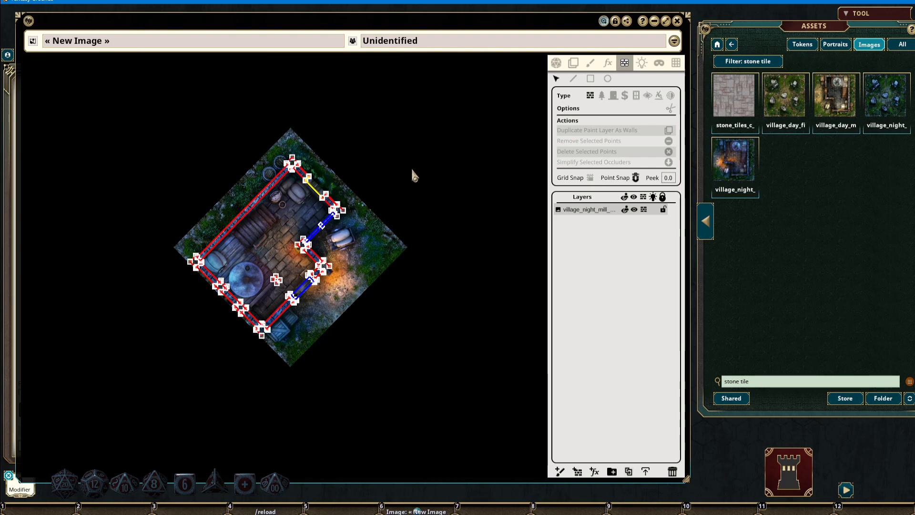
mouse_move(392, 172)
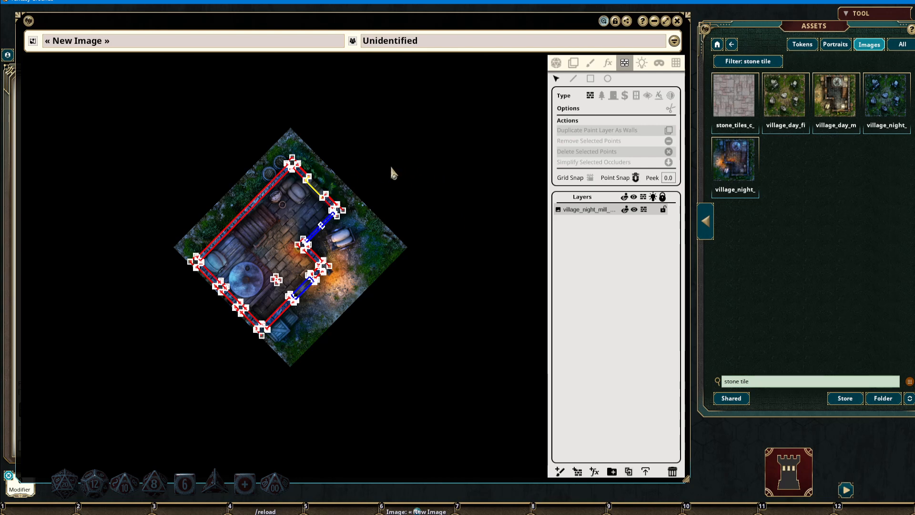
mouse_move(454, 197)
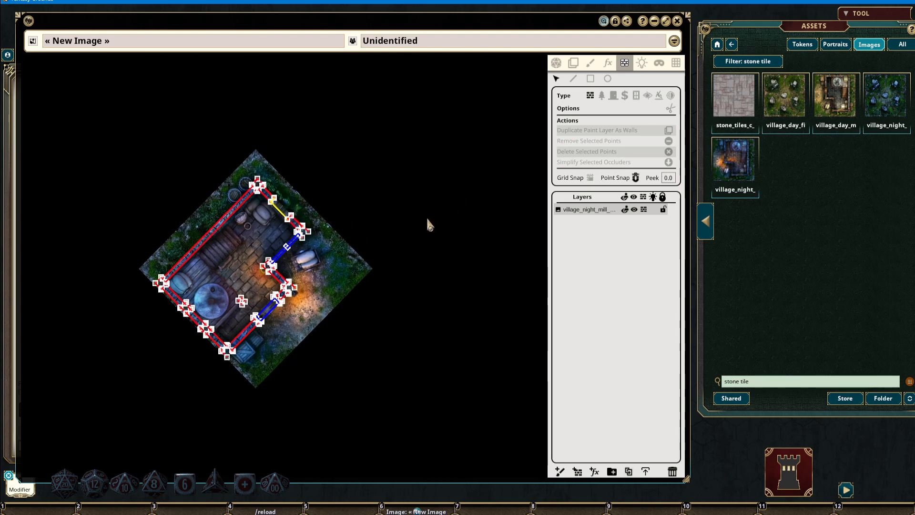
left_click(572, 63)
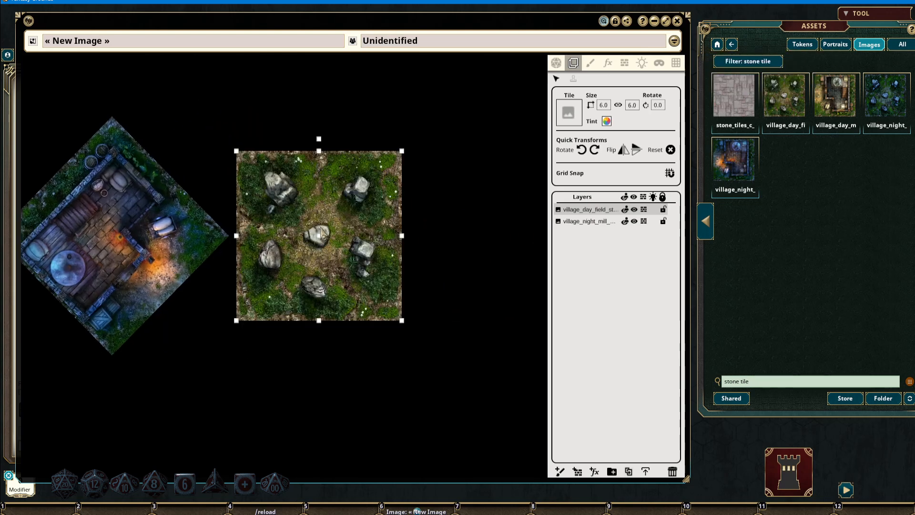
mouse_move(618, 68)
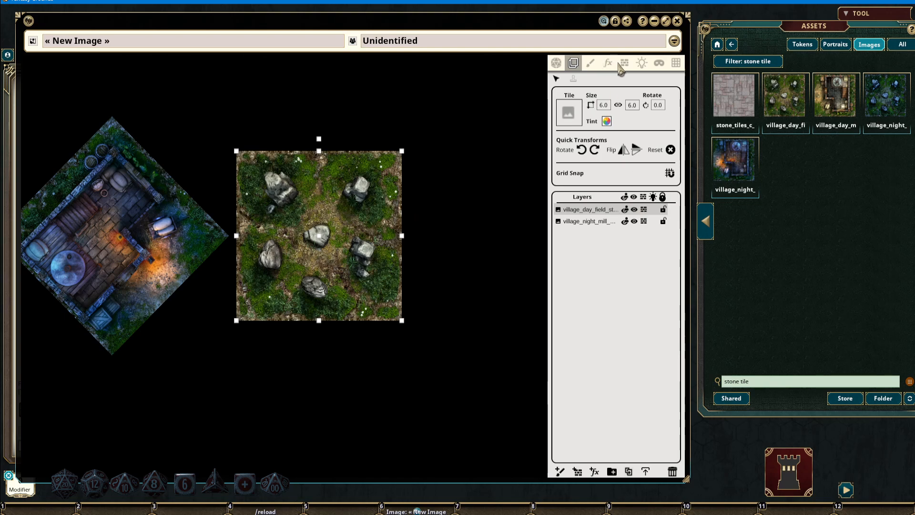
- Check the field stones' rock occluders, enlarge the tile to 15 squares, and recheck them
left_click(624, 63)
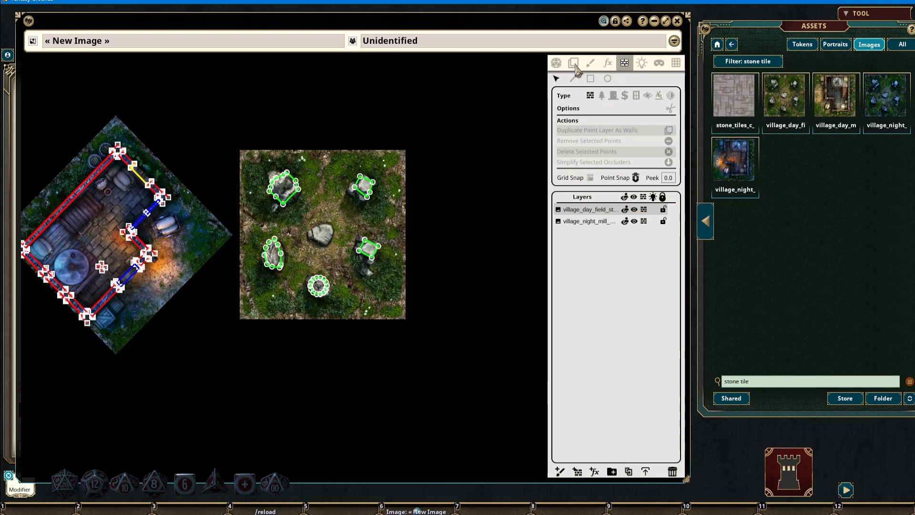
left_click(572, 62)
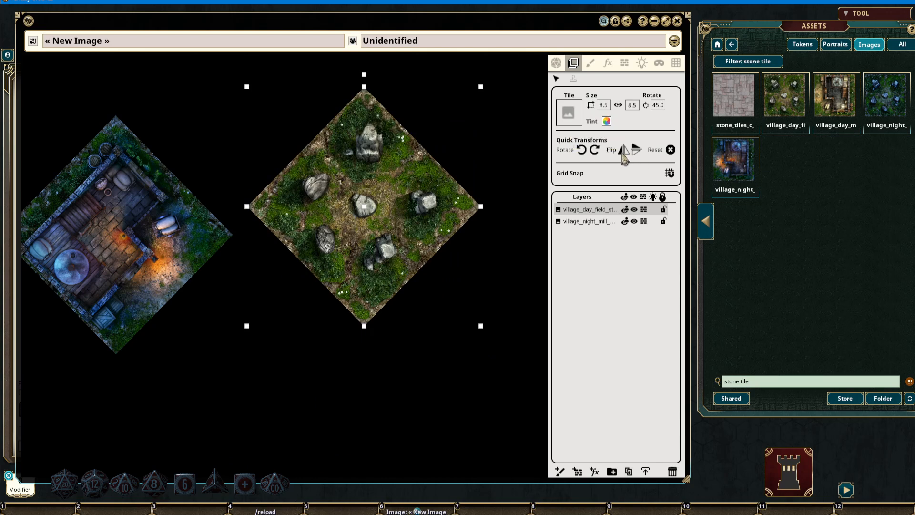
left_click(625, 149)
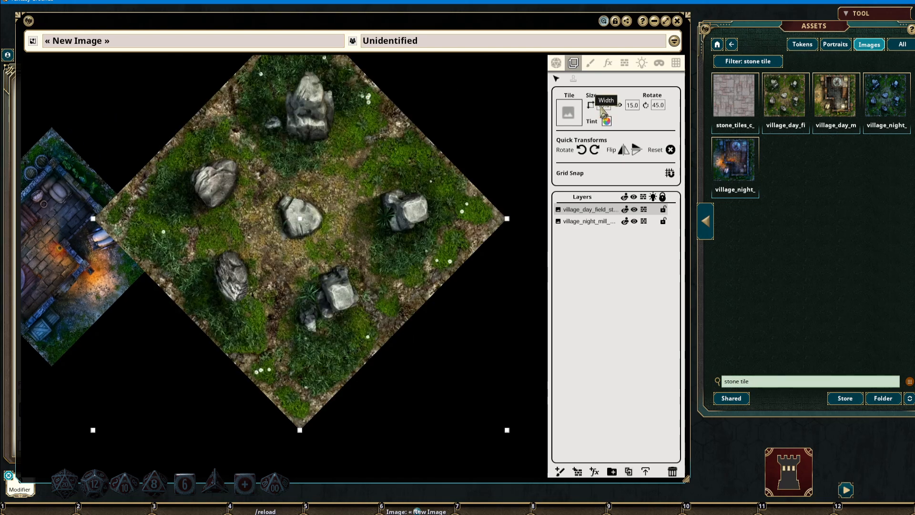
left_click(624, 62)
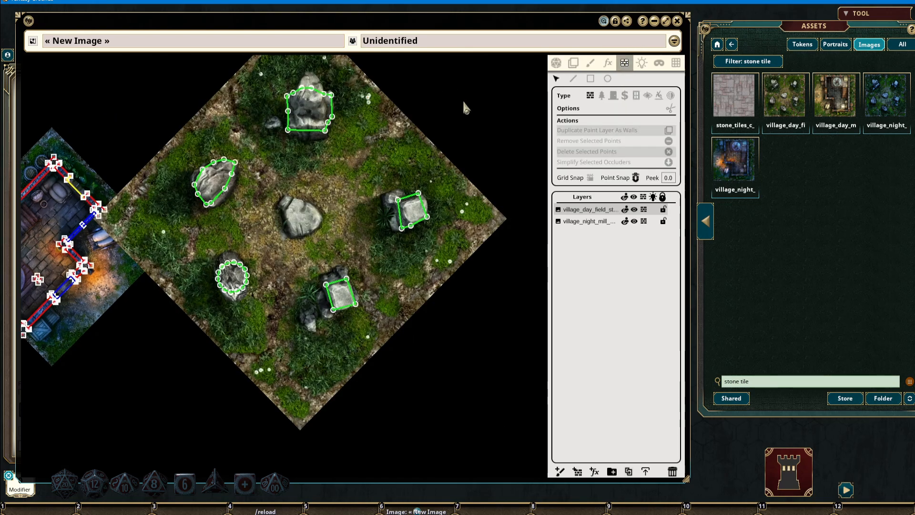